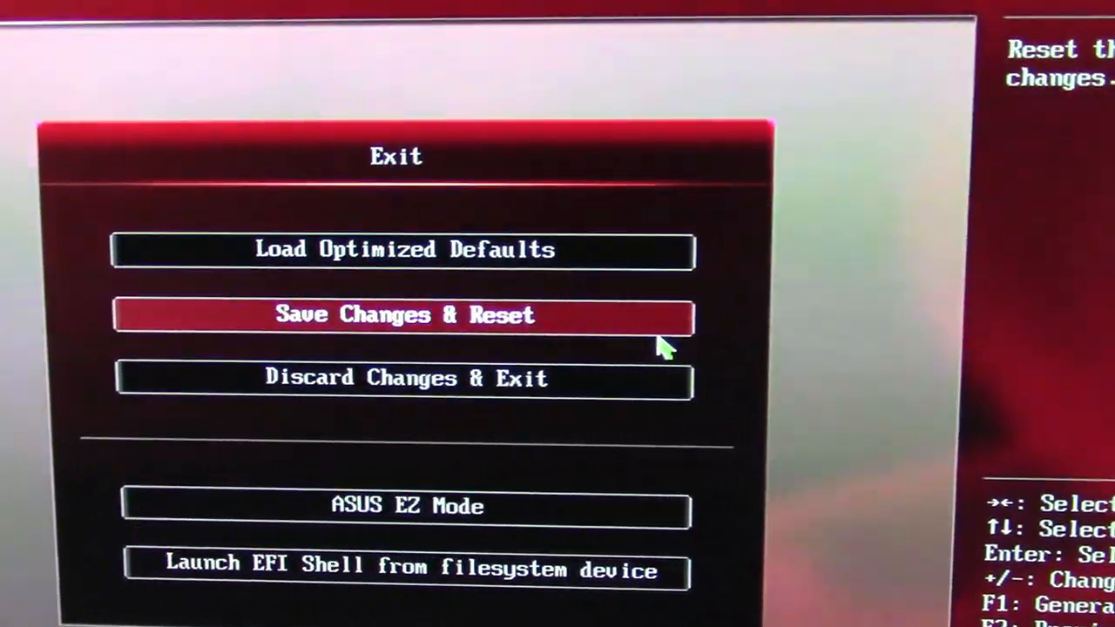
# Step: Save the UEFI BIOS changes and reset the computer
pyautogui.click(404, 316)
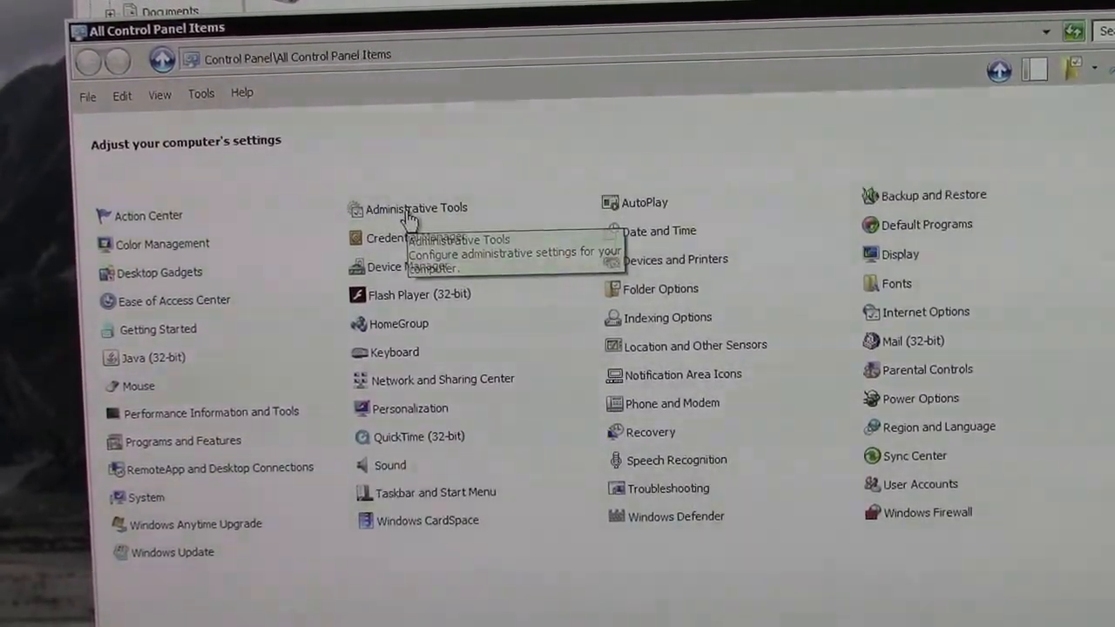
# Step: Extend C: by 22892 MB into the 22.36 GB unallocated space via Disk Management
pyautogui.doubleClick(413, 208)
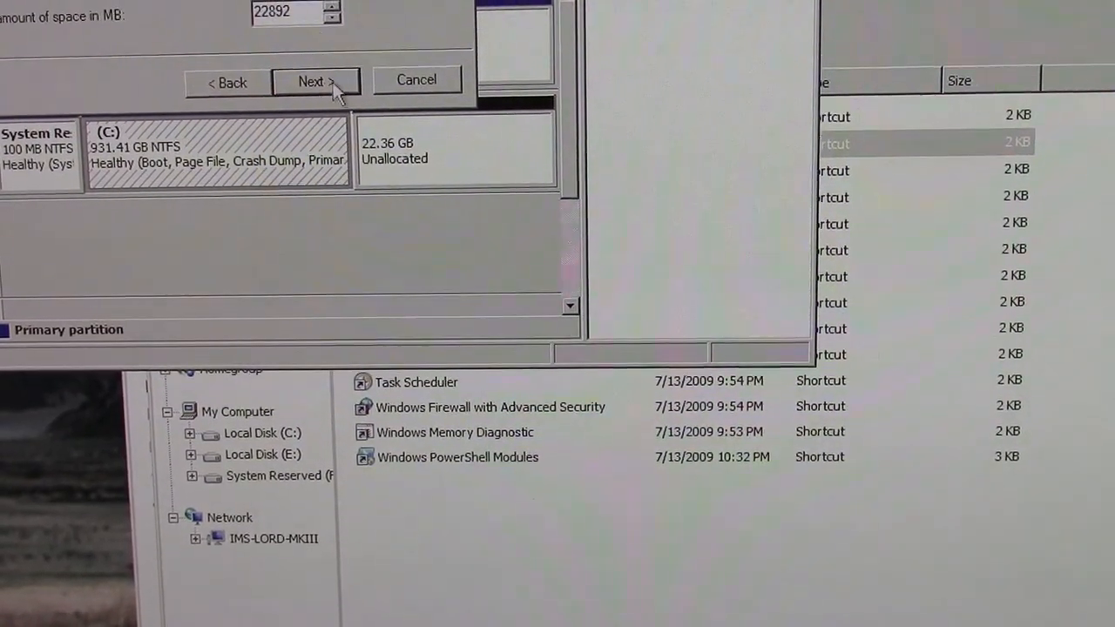
pyautogui.click(317, 80)
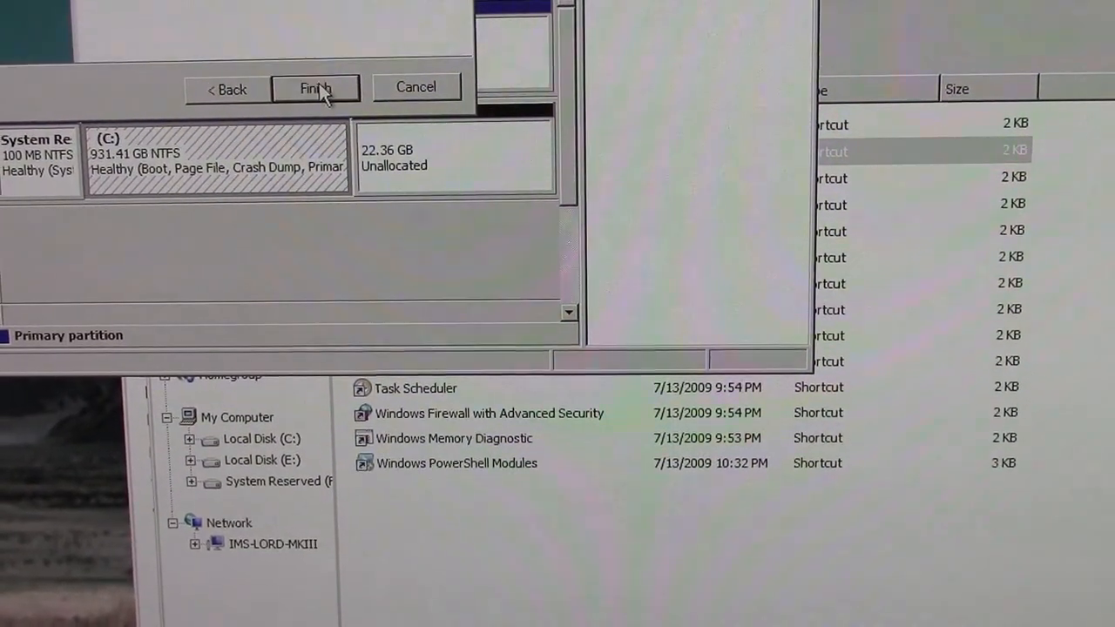
pyautogui.click(315, 87)
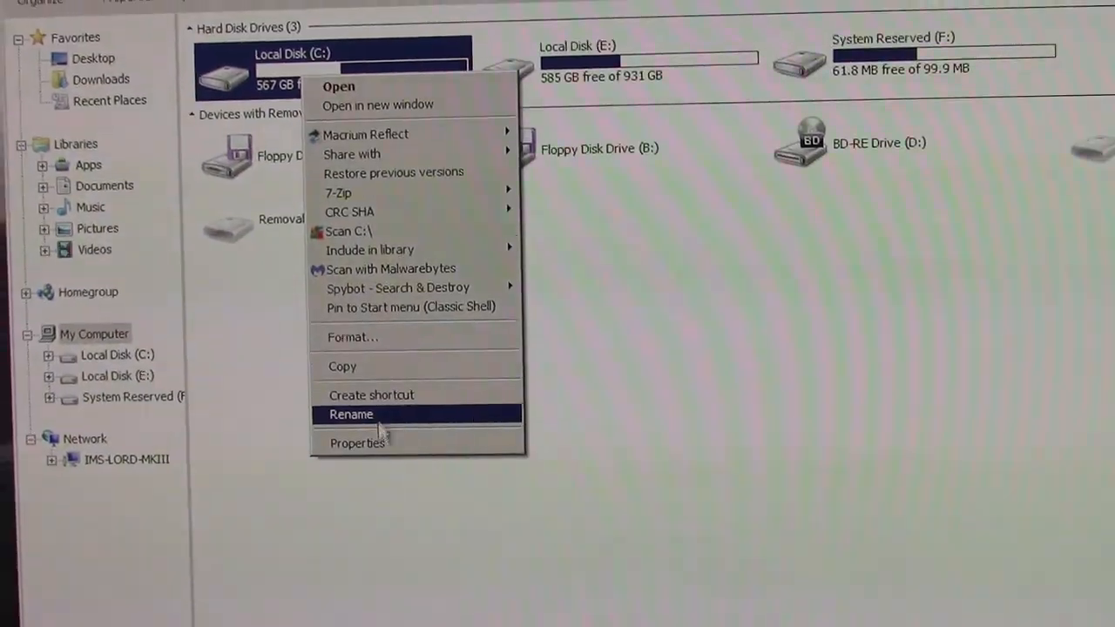
# Step: Set up Check Disk on C: to fix file system errors and recover bad sectors
pyautogui.click(355, 444)
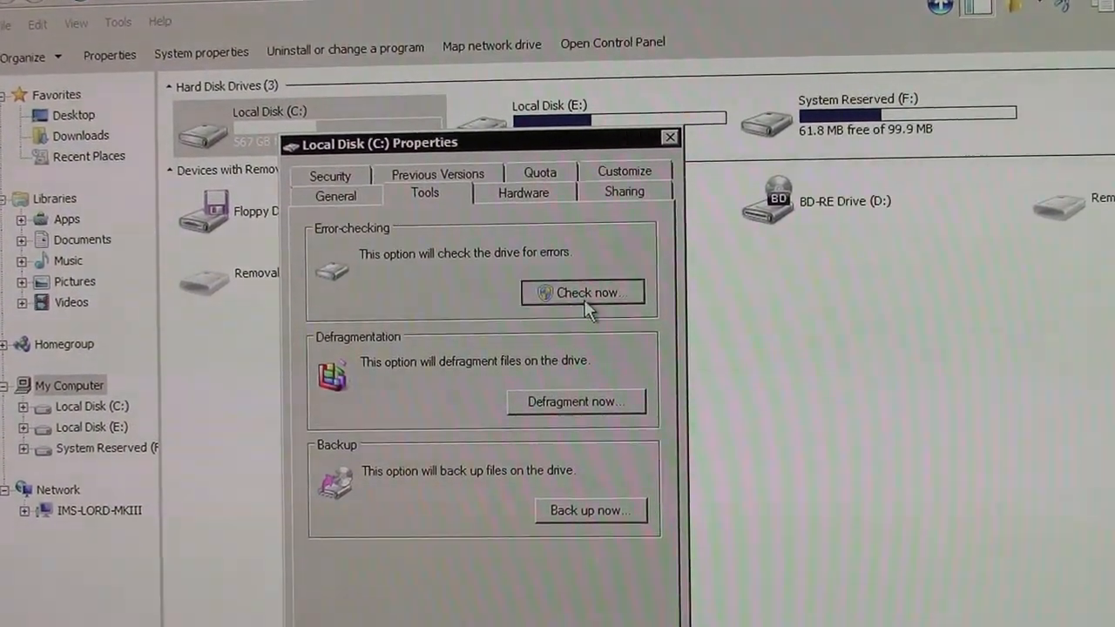
pyautogui.click(583, 291)
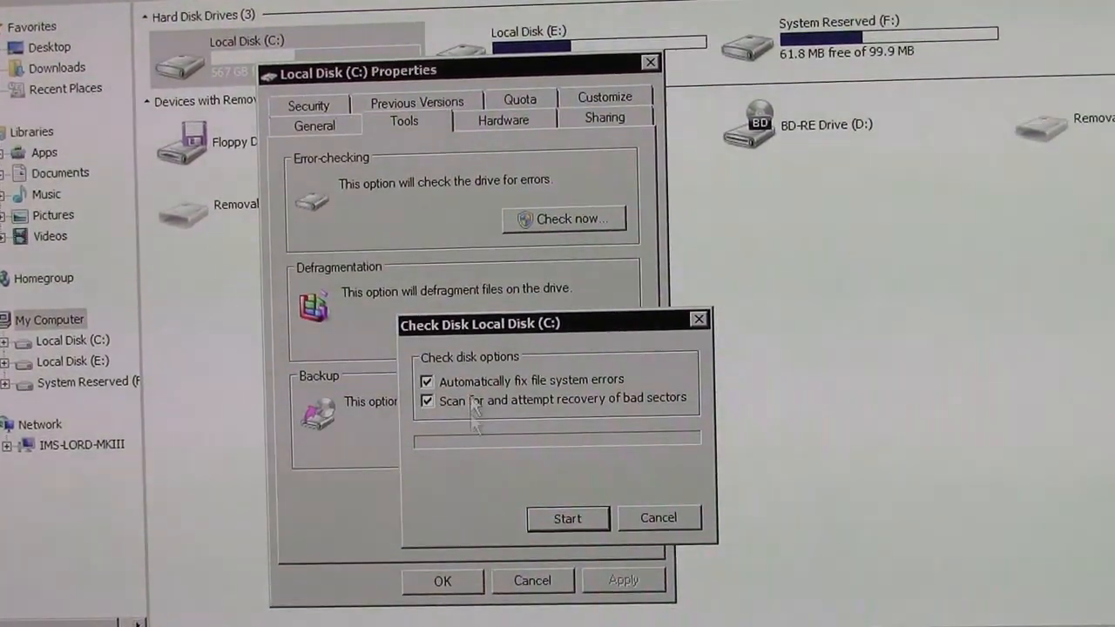
pyautogui.click(567, 517)
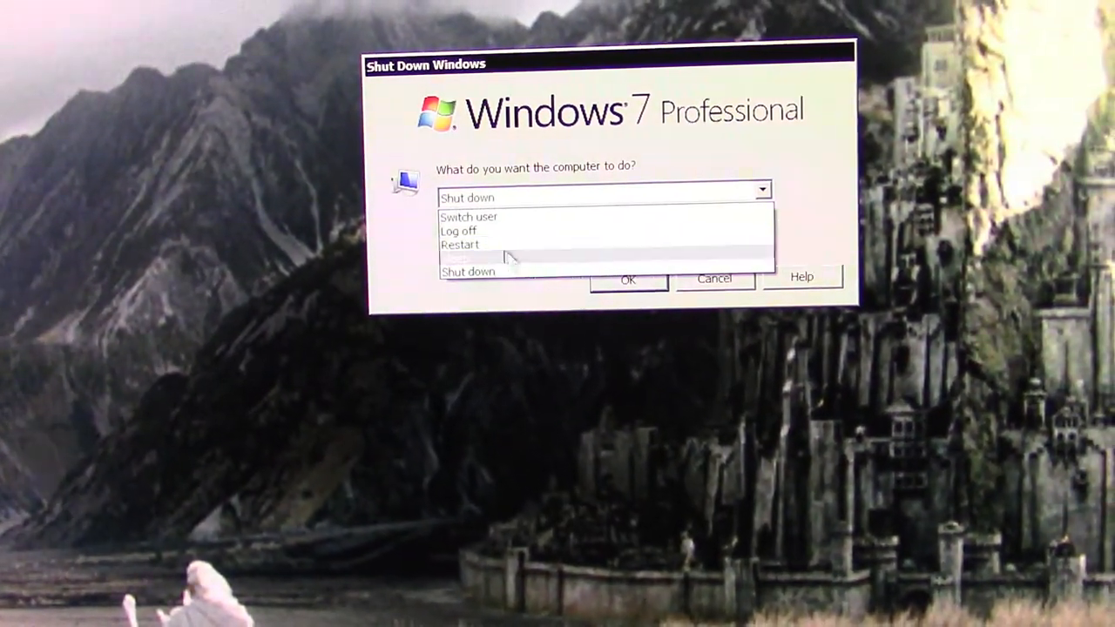
# Step: Choose Restart in the Shut Down Windows dialog
pyautogui.click(460, 245)
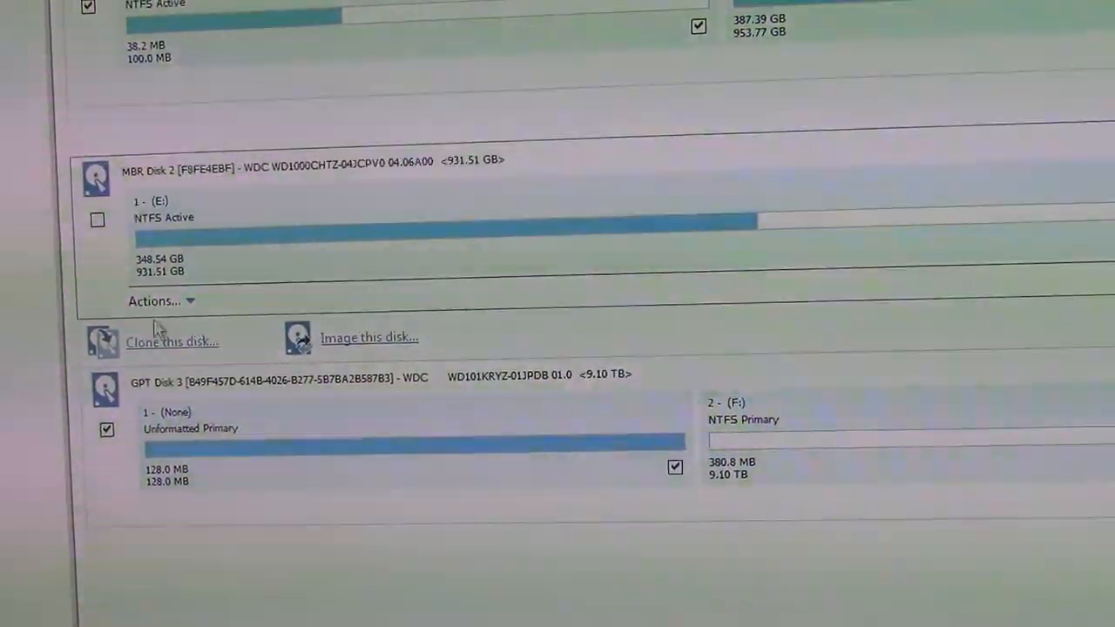
# Step: Start cloning the old E: disk and continue past the schedule page without a schedule
pyautogui.click(174, 342)
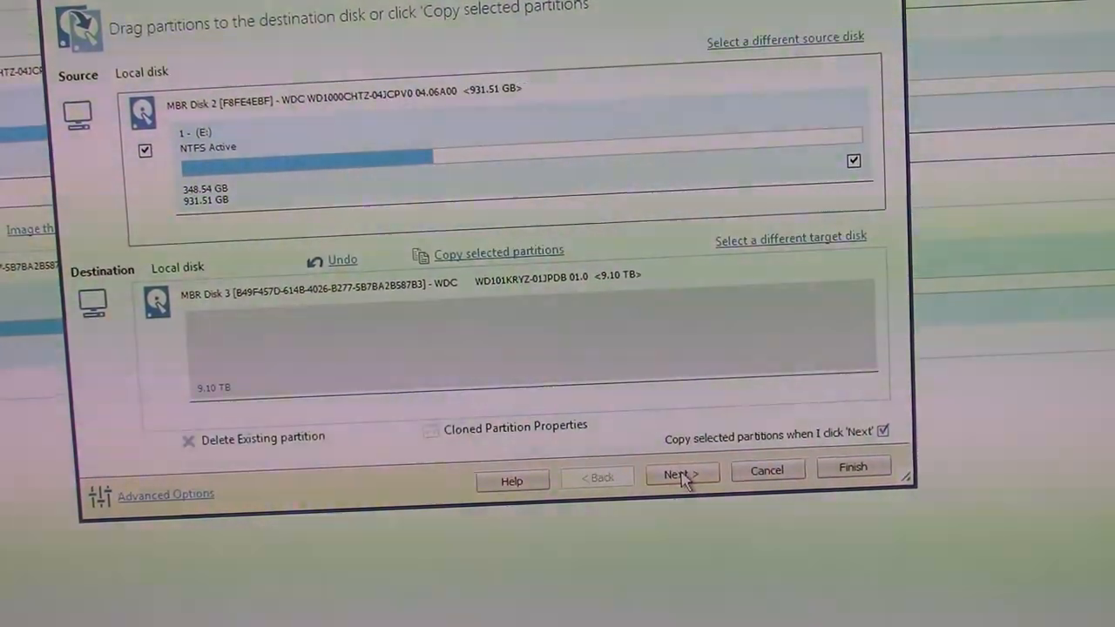
pyautogui.click(681, 474)
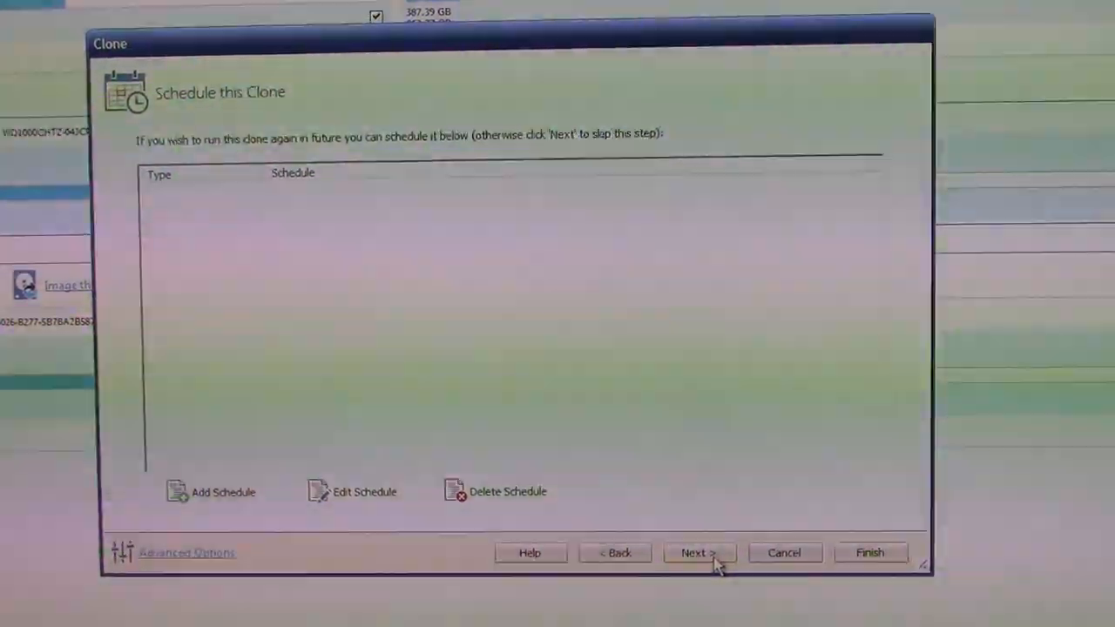
pyautogui.click(698, 552)
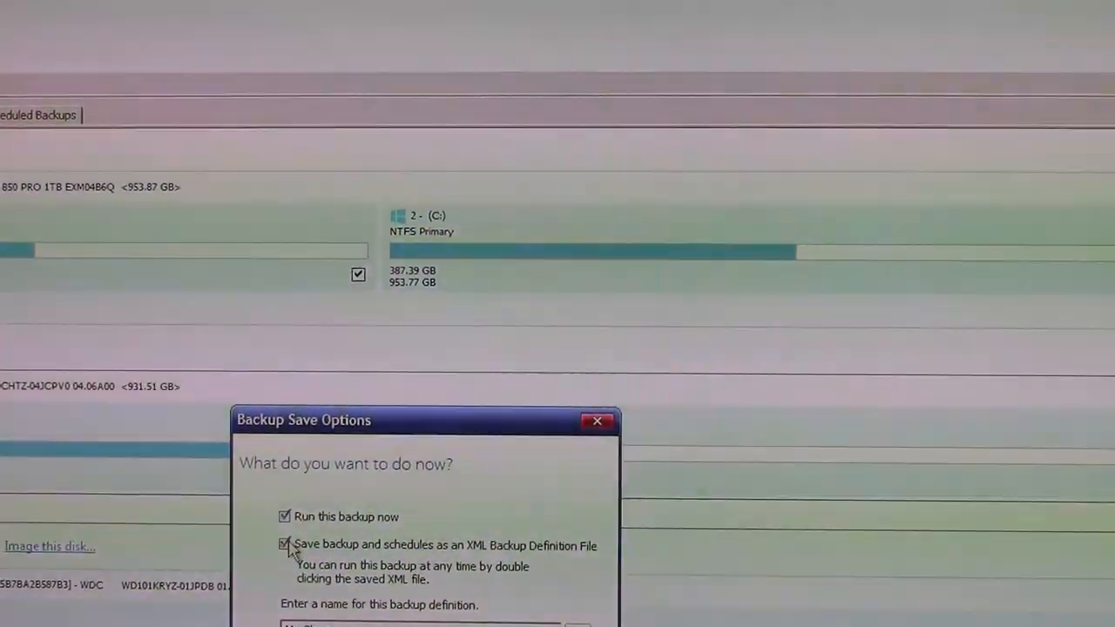
pyautogui.click(284, 545)
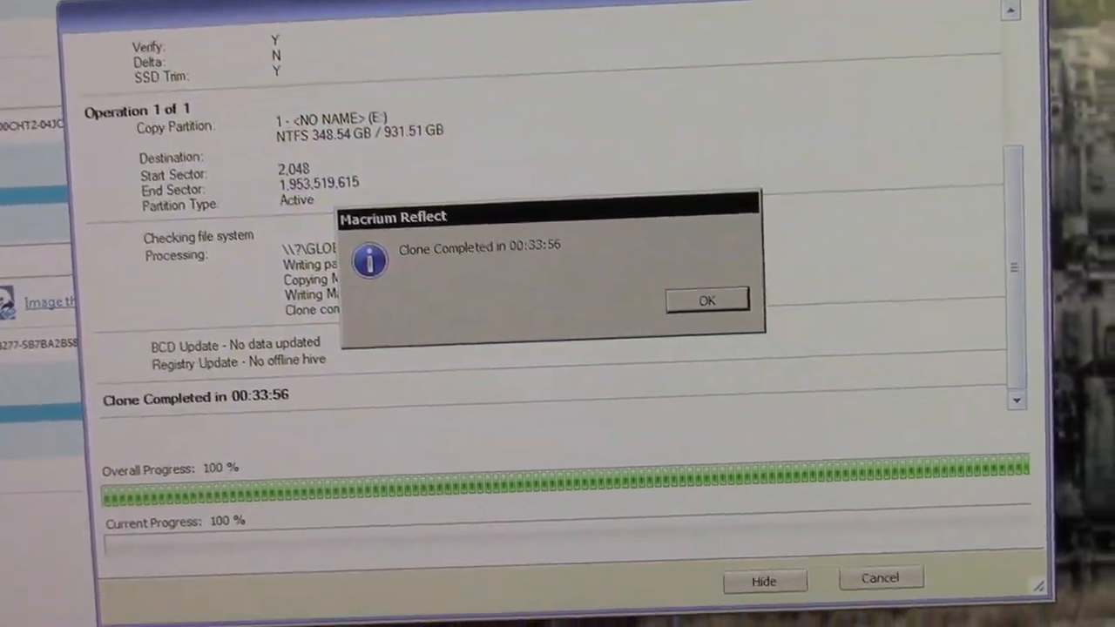
# Step: Dismiss the 'Clone Completed in 00:33:56' message
pyautogui.click(707, 299)
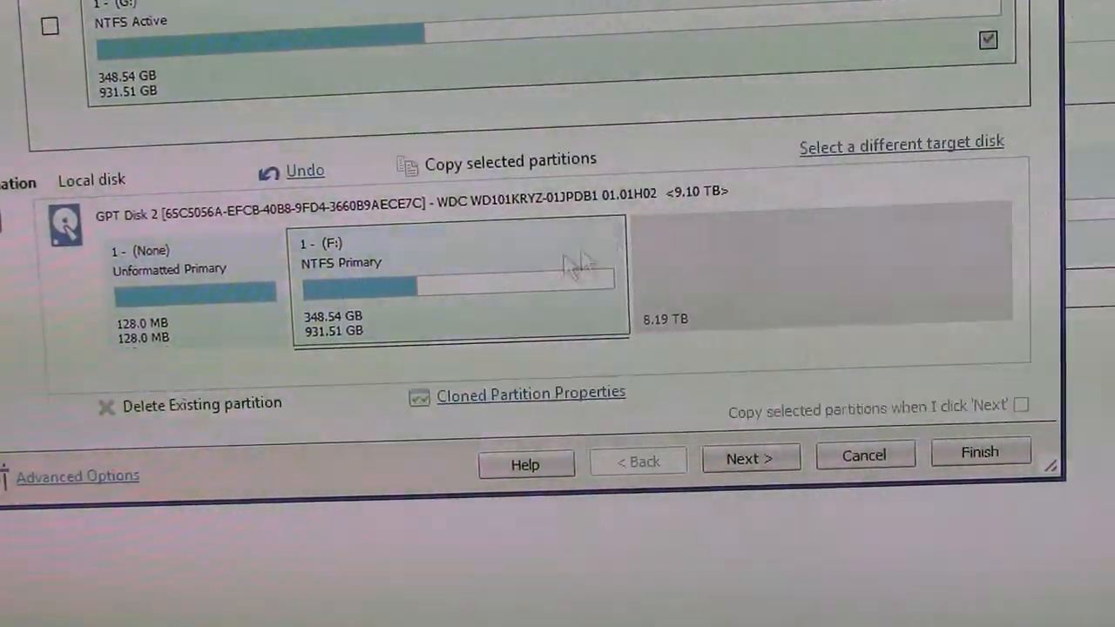
# Step: Select the cloned 931.51 GB F: partition on the 9.10 TB GPT disk
pyautogui.click(979, 454)
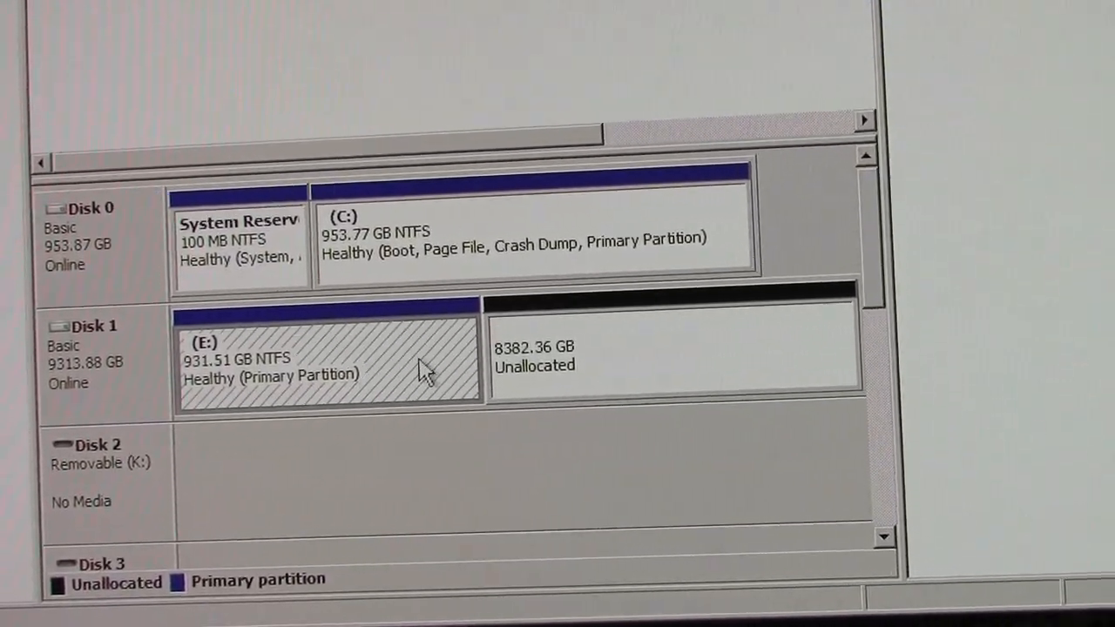
# Step: Extend E: with all 8583539 MB of unallocated space on Disk 1
pyautogui.rightClick(427, 370)
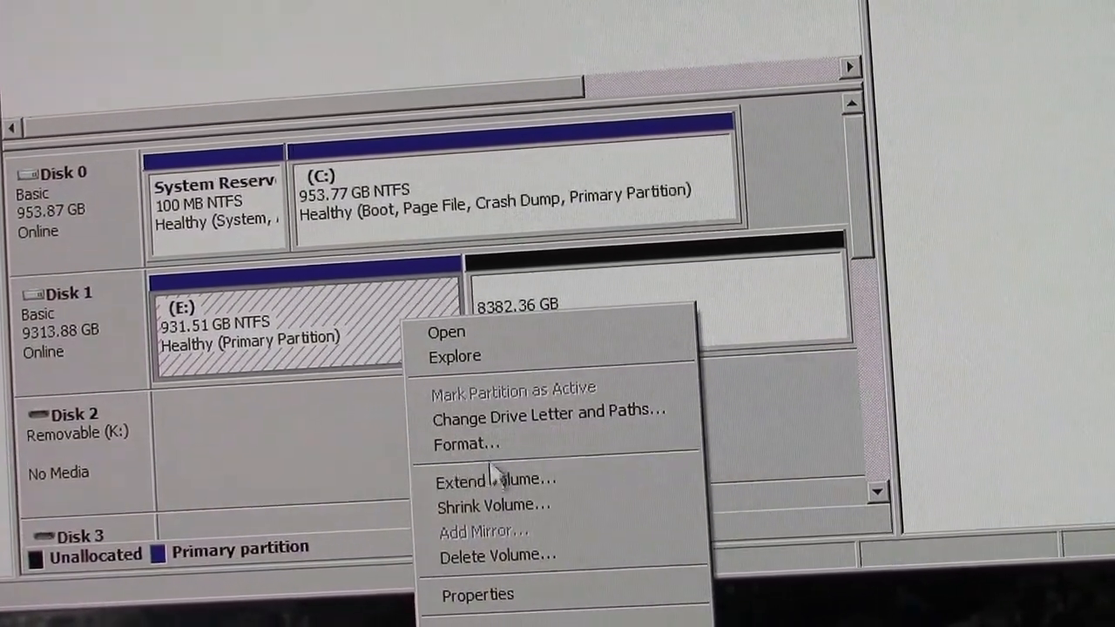
pyautogui.click(483, 480)
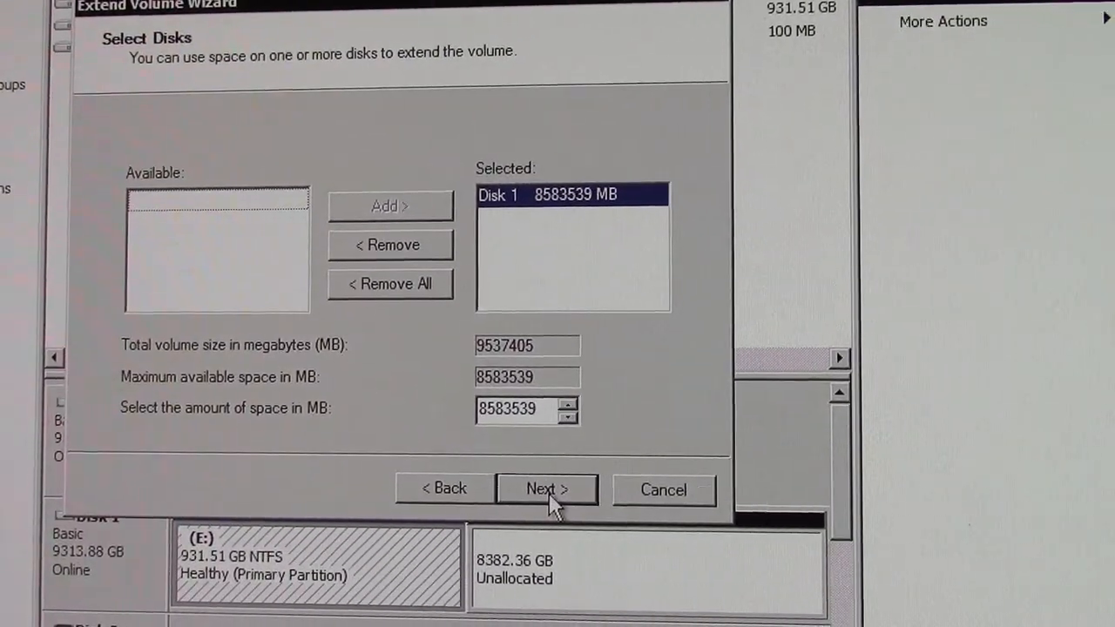
pyautogui.click(548, 488)
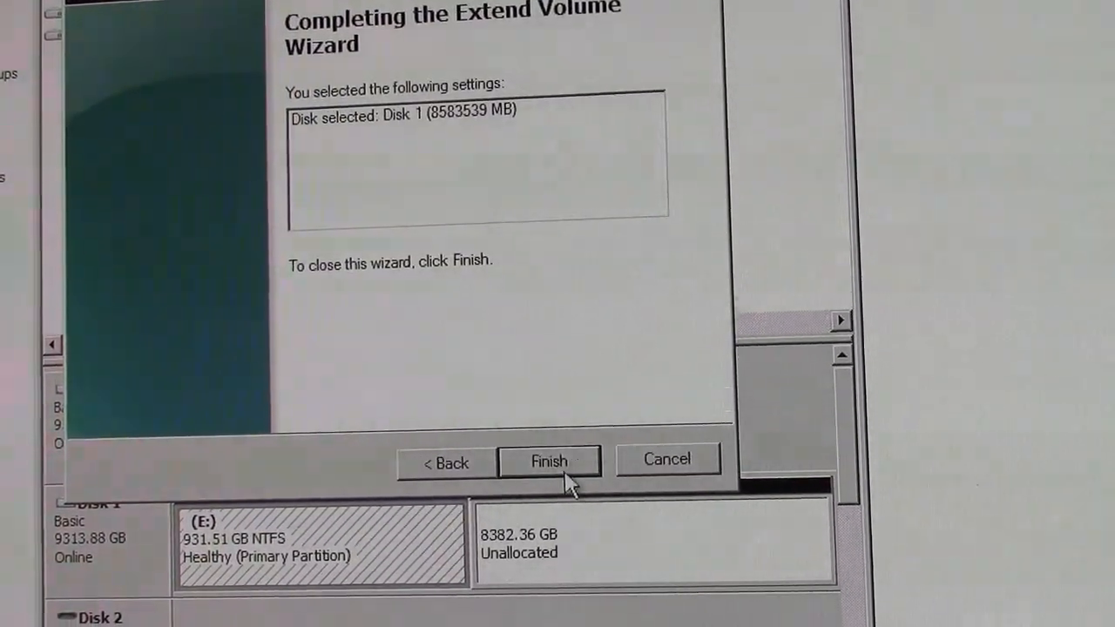
pyautogui.click(550, 461)
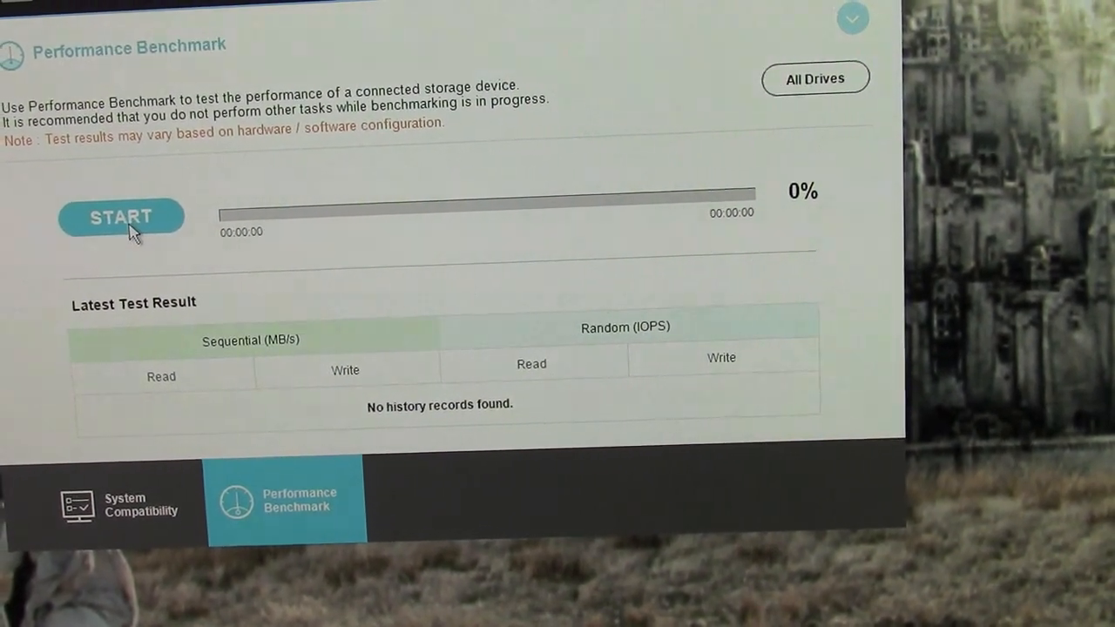
# Step: Start a Samsung Magician performance benchmark of the drive
pyautogui.click(120, 217)
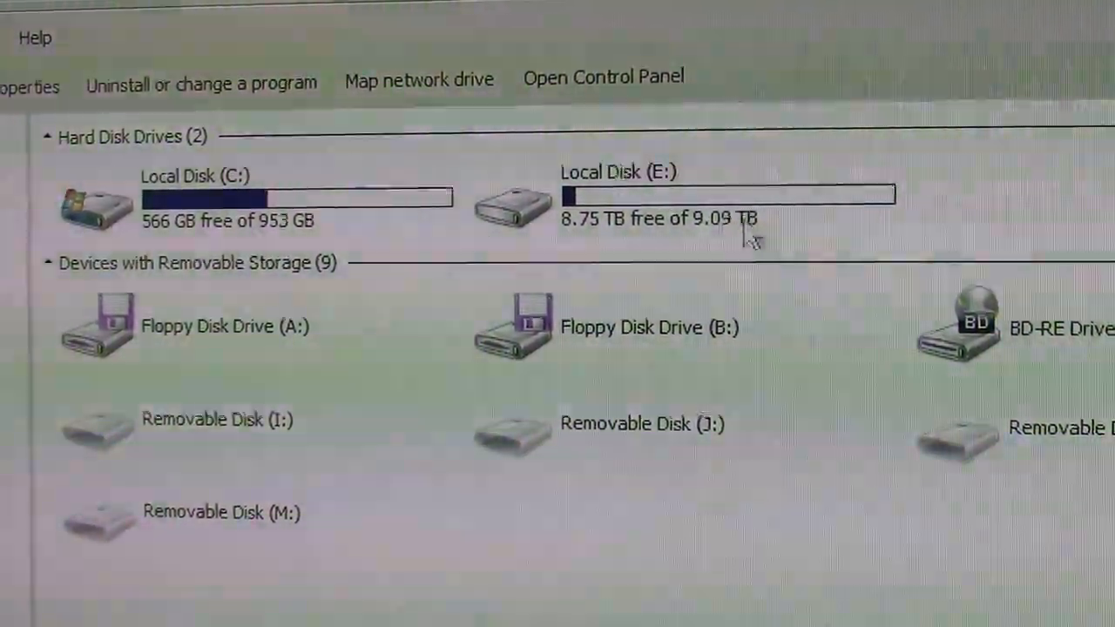
pyautogui.moveTo(888, 174)
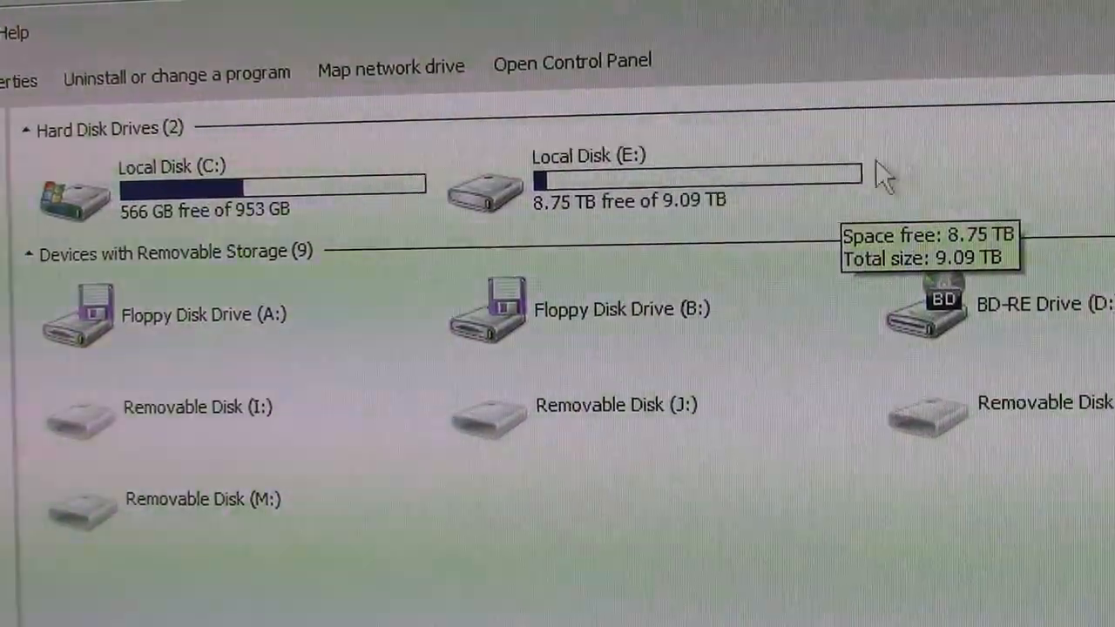